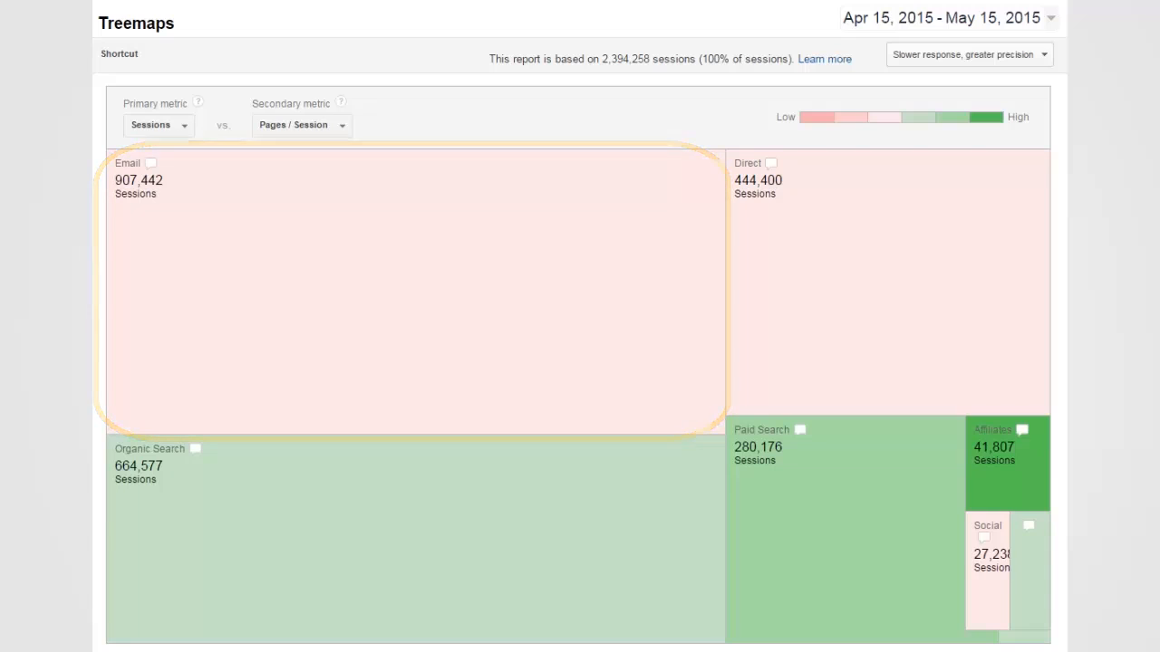
mouse_move(1006, 462)
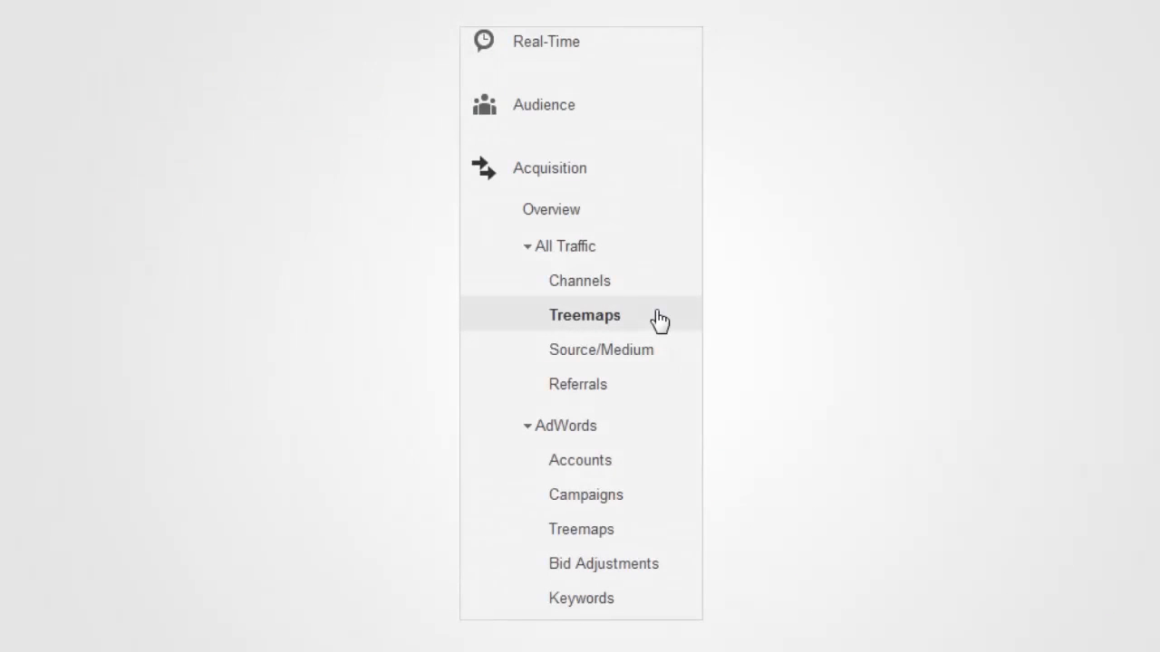
- Open the Acquisition > All Traffic Treemaps report showing channels by sessions
left_click(583, 316)
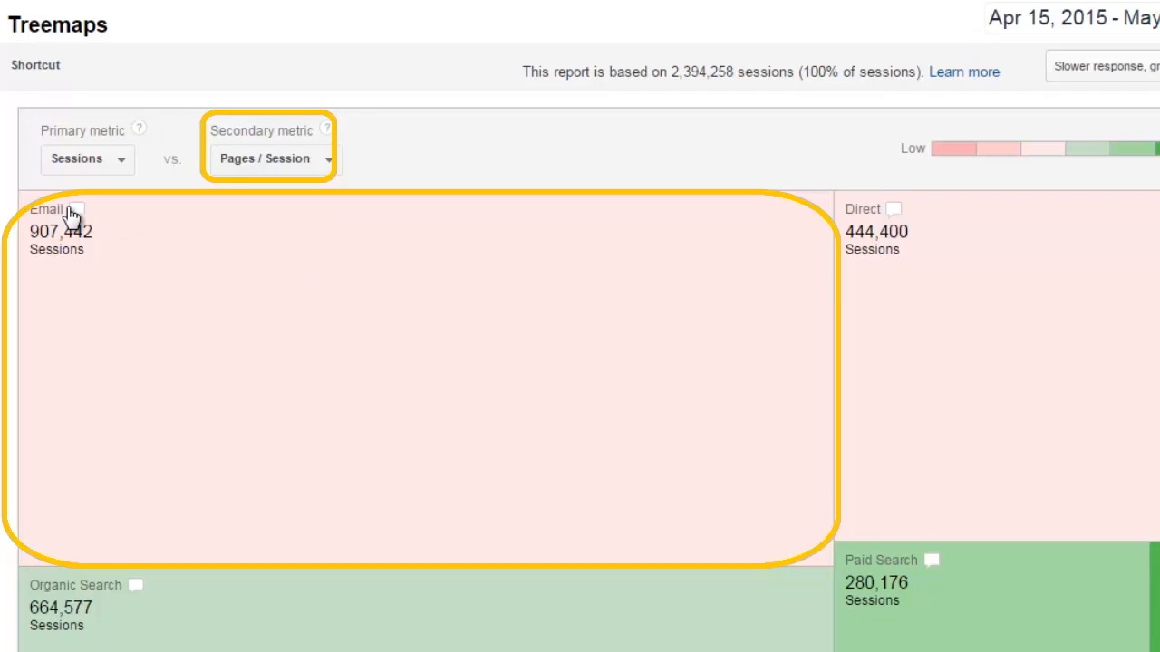
mouse_move(74, 218)
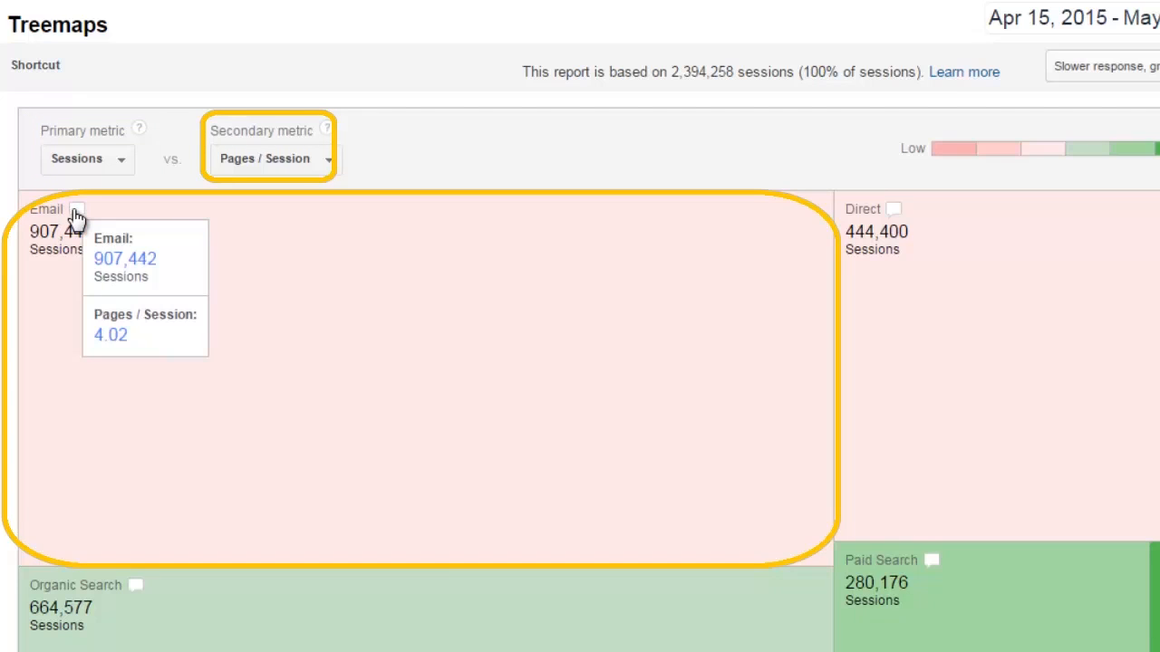
mouse_move(415, 265)
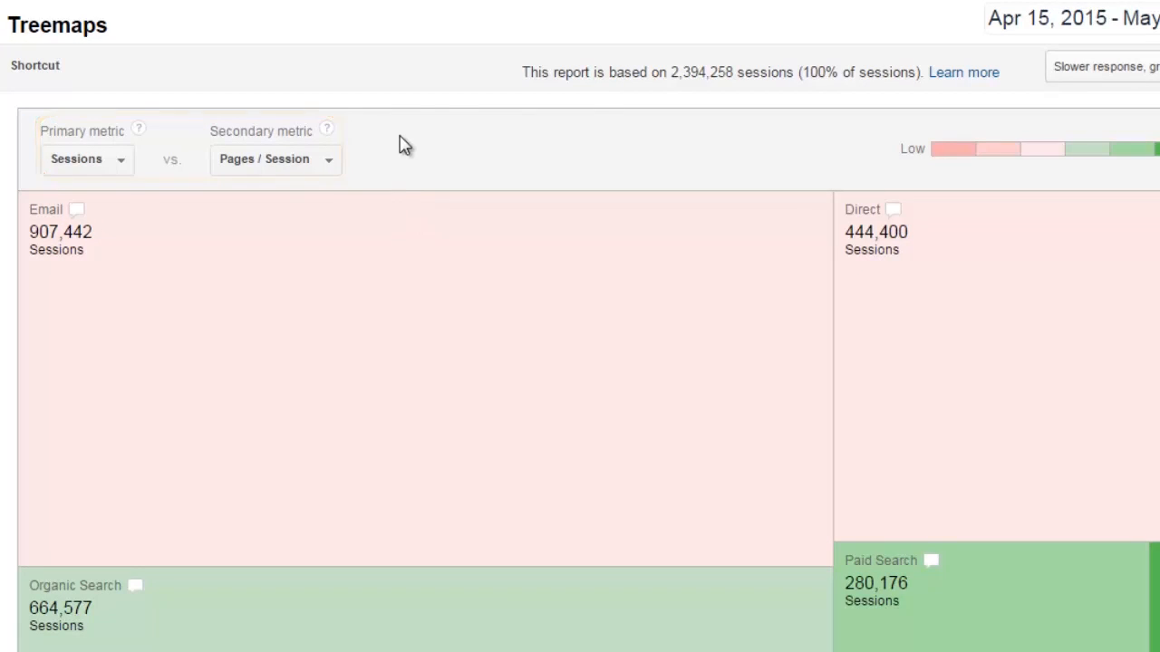
- Try Goal Conversion Rate and Ecommerce Conversion Rate, then settle on Per Session Value as the secondary metric
left_click(276, 160)
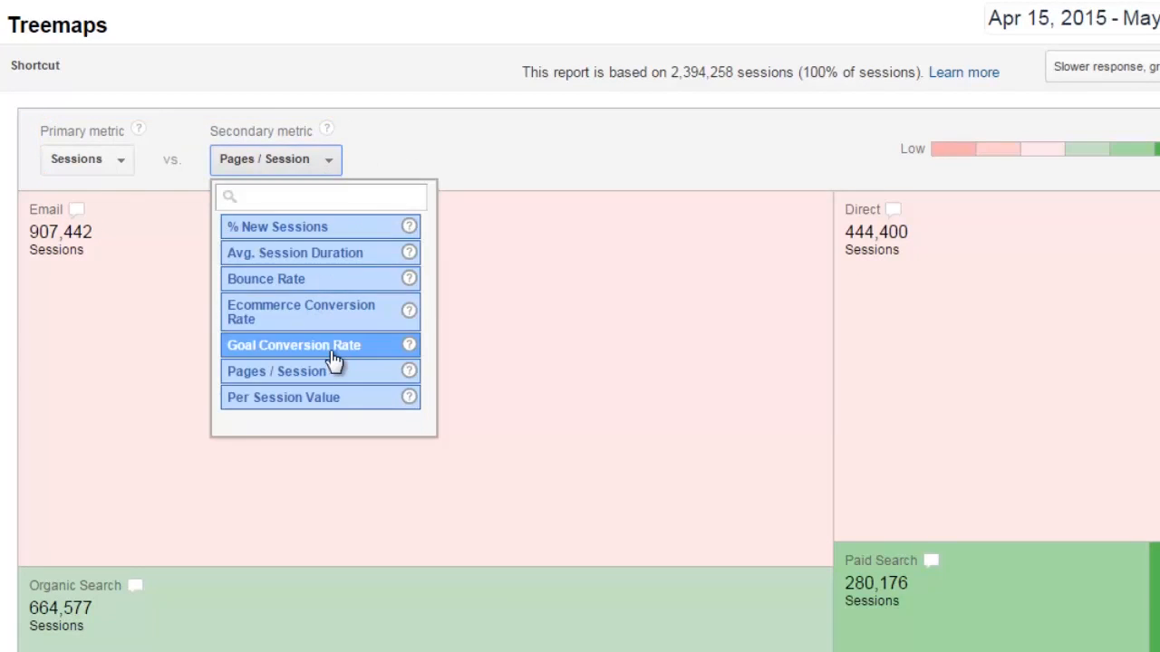
left_click(305, 345)
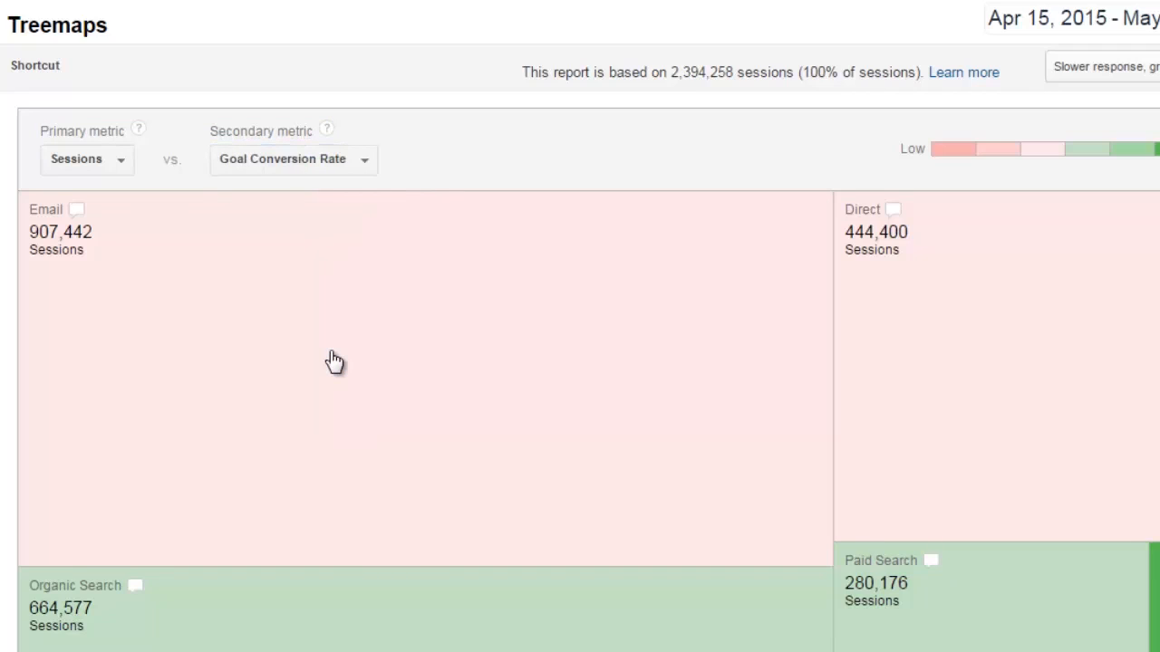
left_click(294, 159)
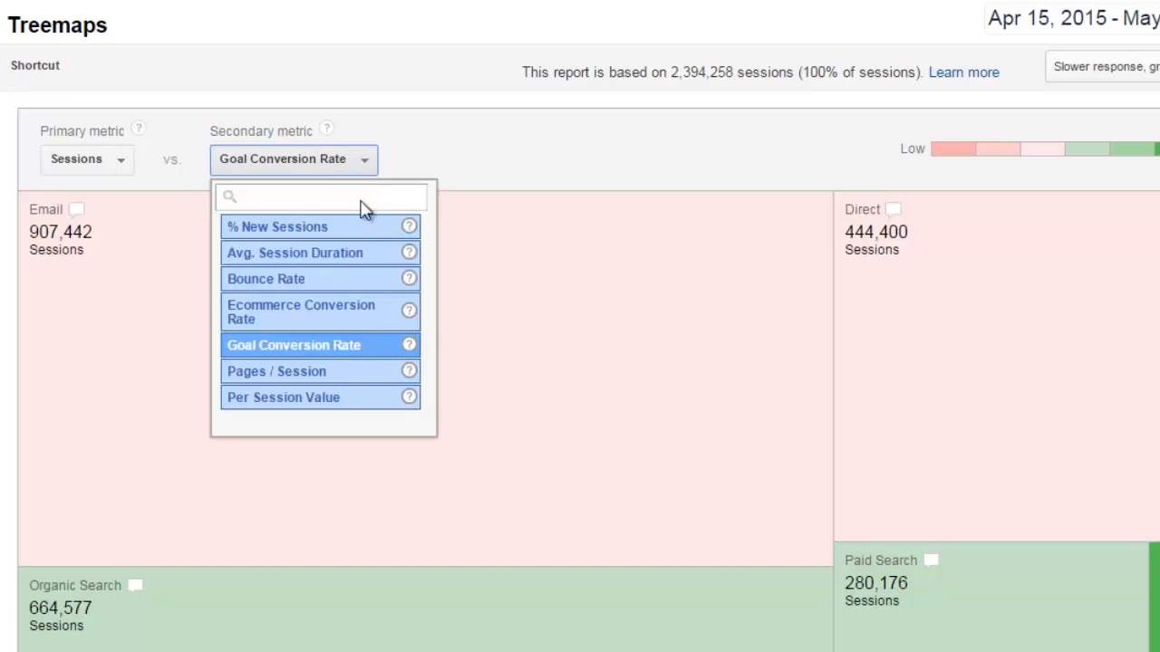
left_click(300, 312)
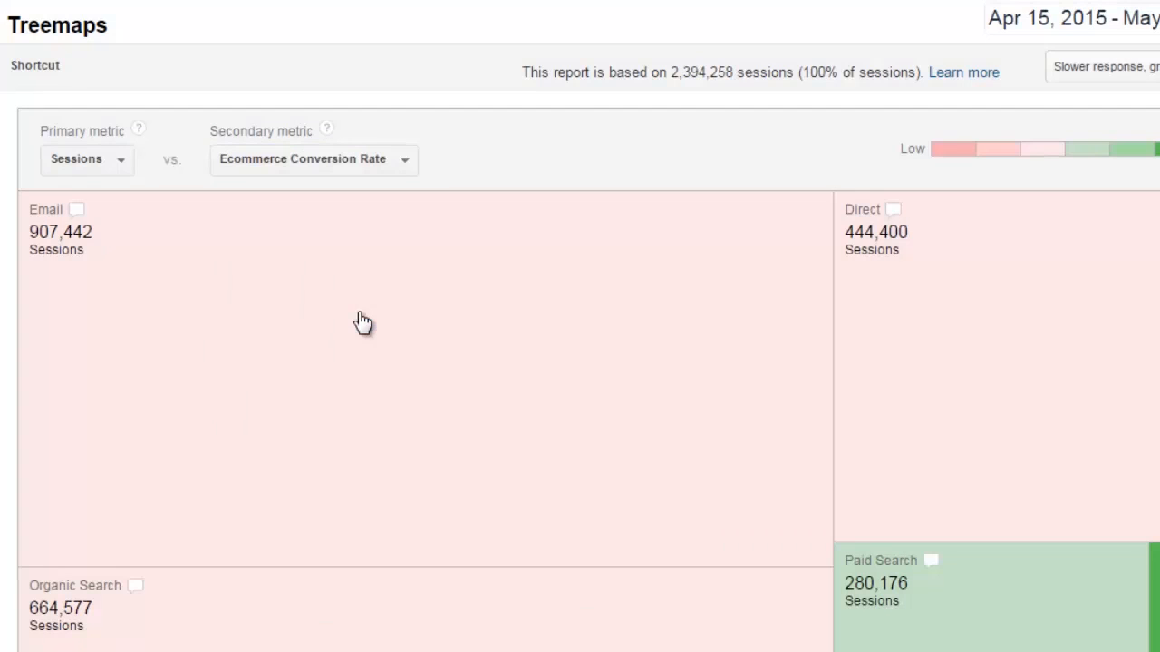
mouse_move(480, 299)
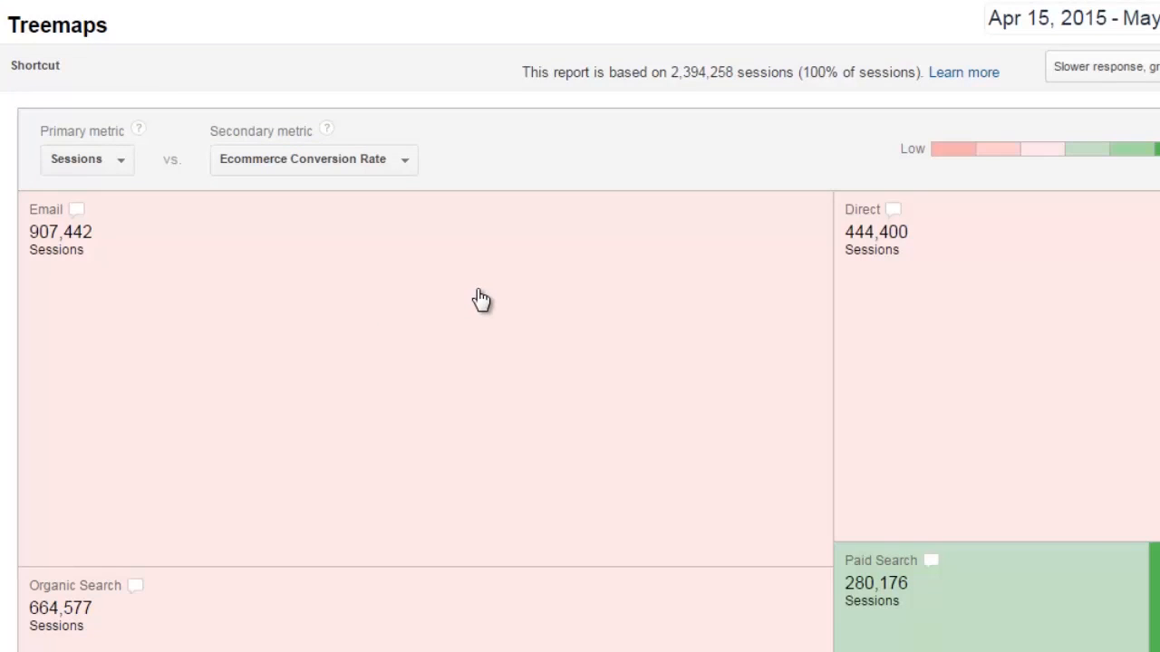
left_click(312, 159)
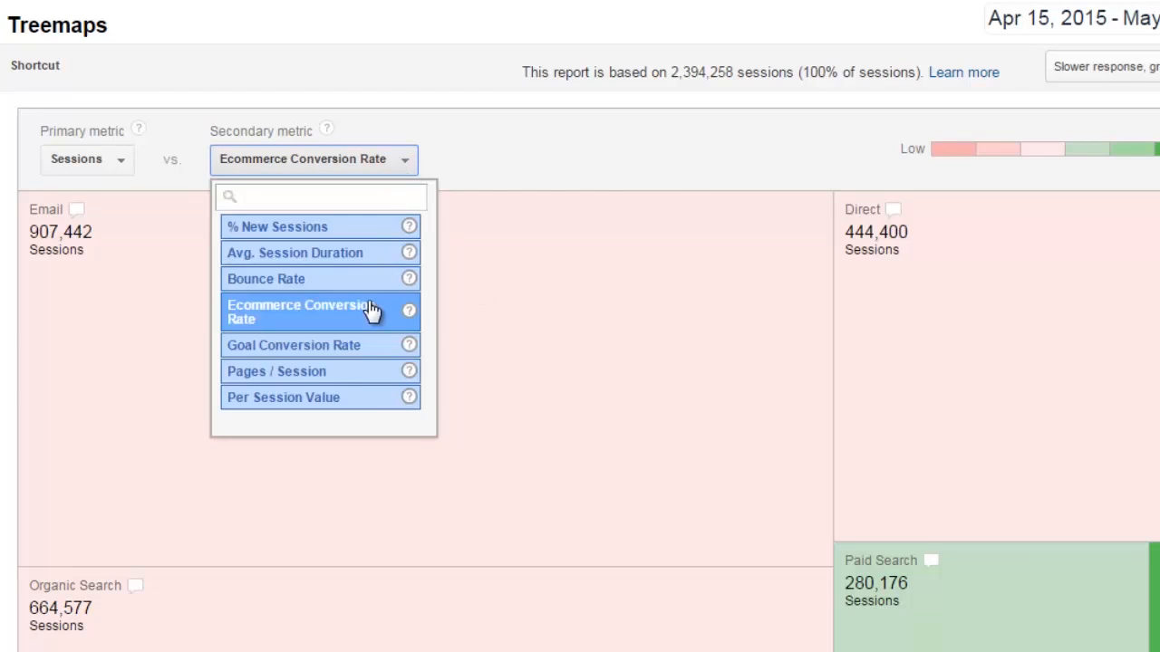
left_click(283, 399)
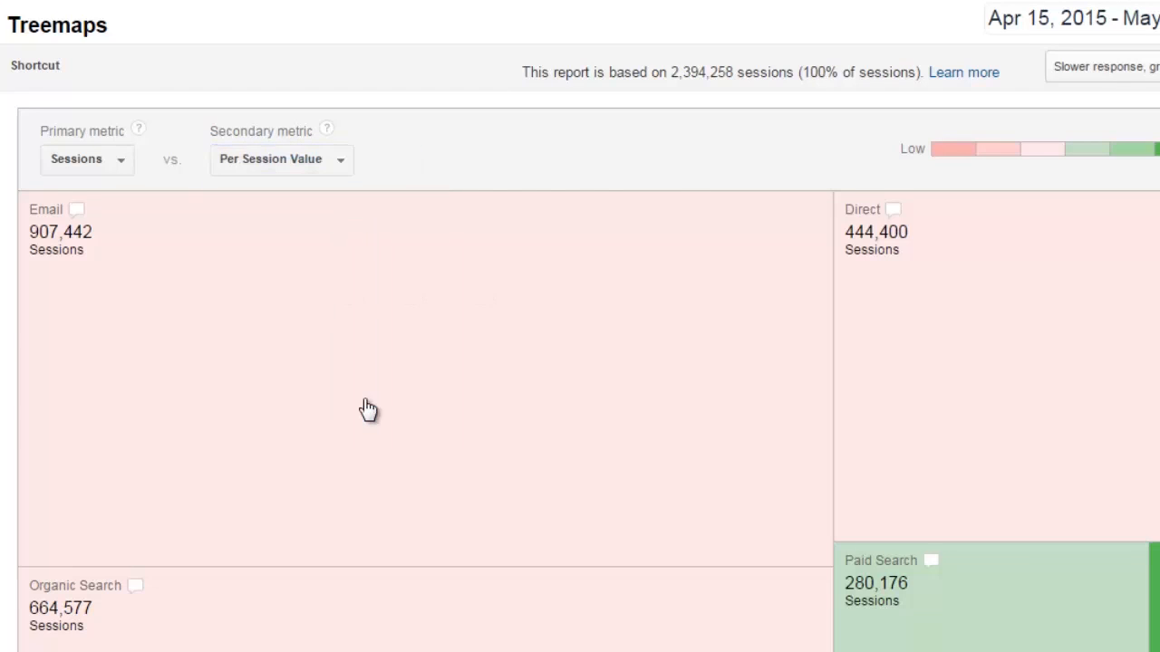
mouse_move(82, 216)
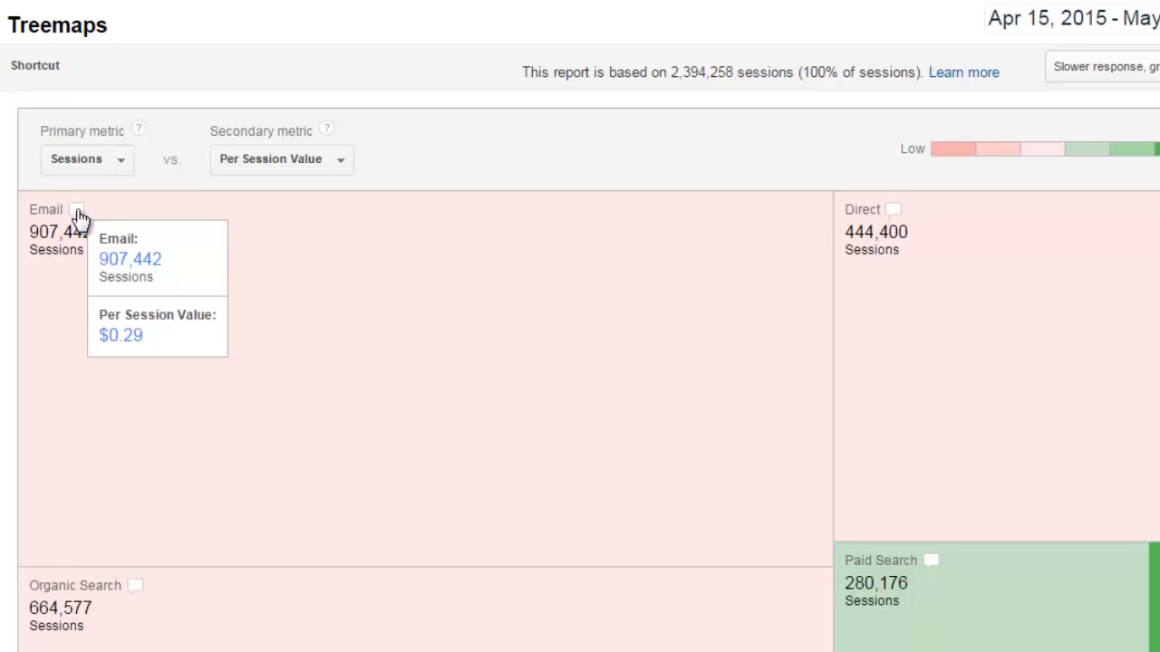
mouse_move(134, 198)
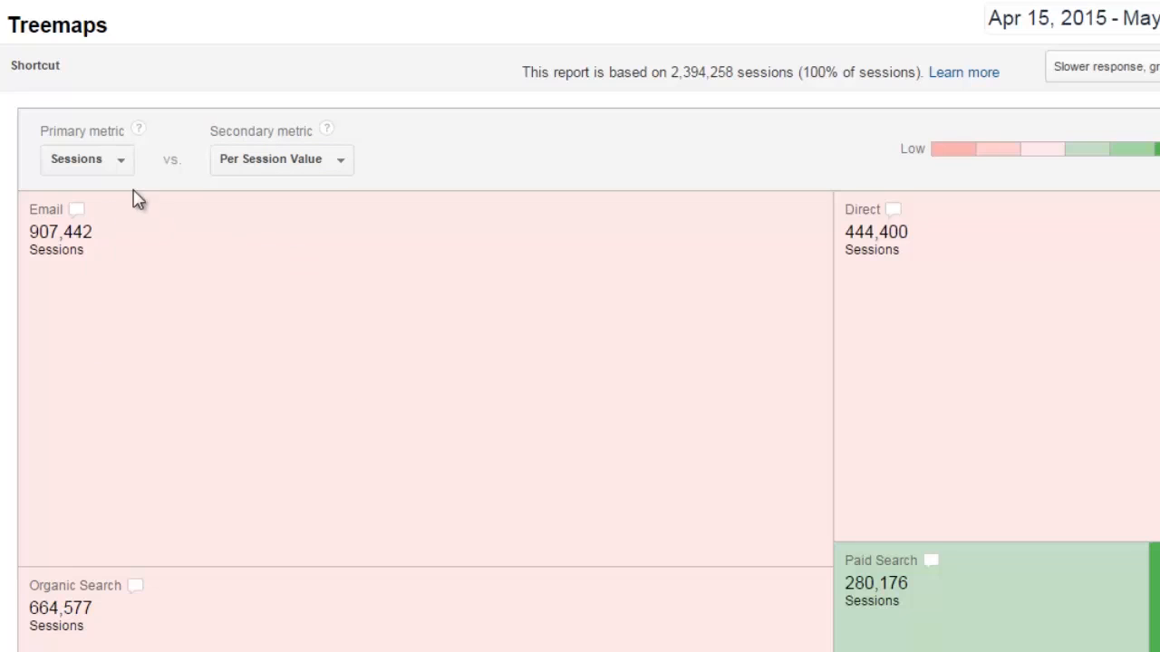
- Switch the primary metric to New Users, then back to Sessions
left_click(87, 160)
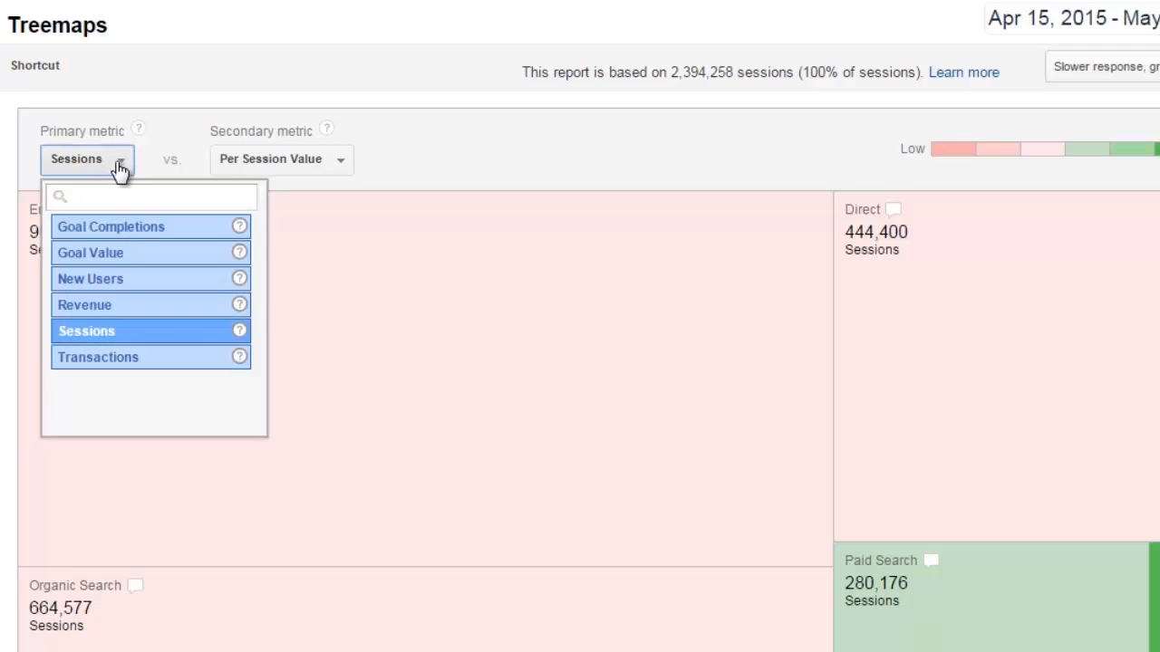
mouse_move(127, 279)
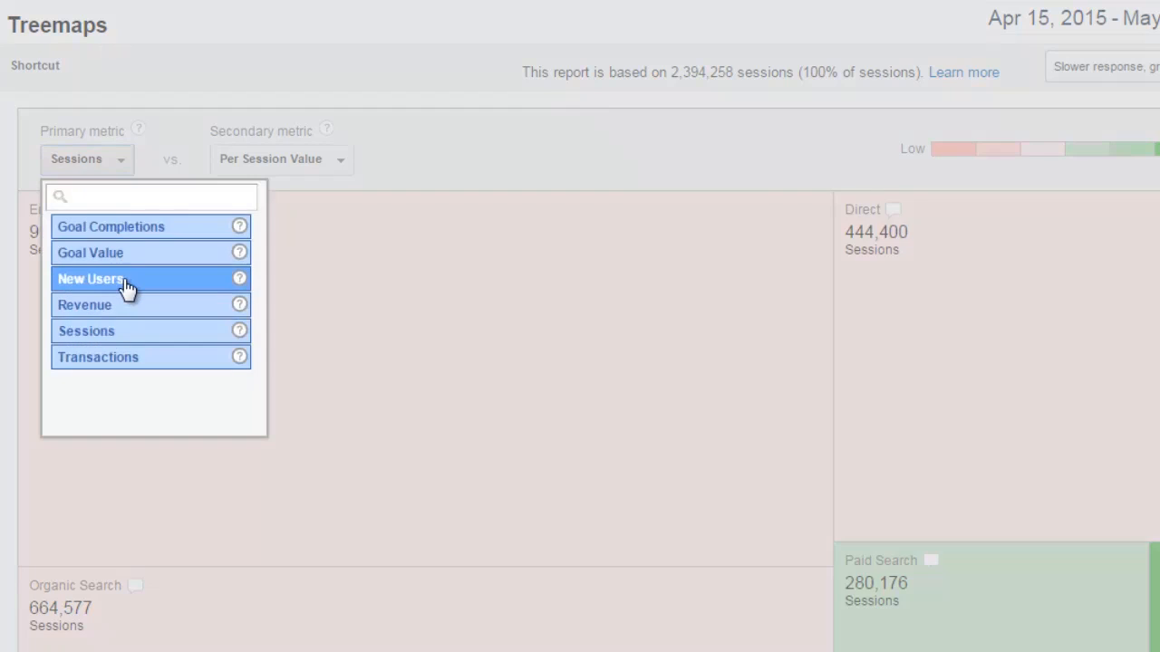
left_click(90, 279)
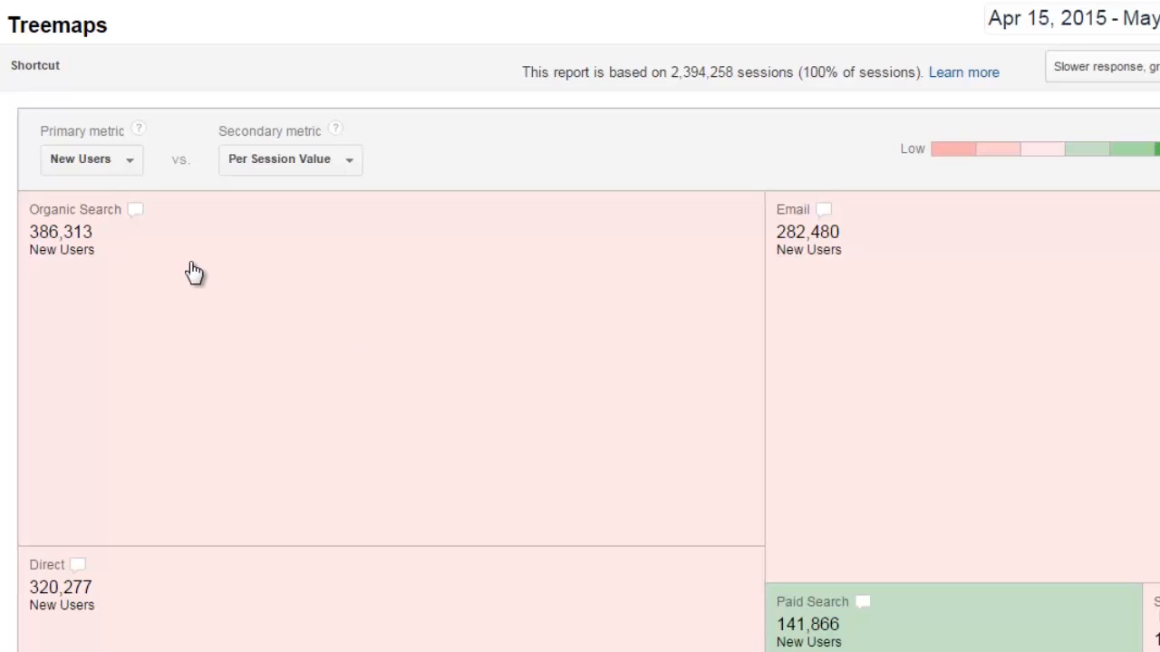
left_click(98, 160)
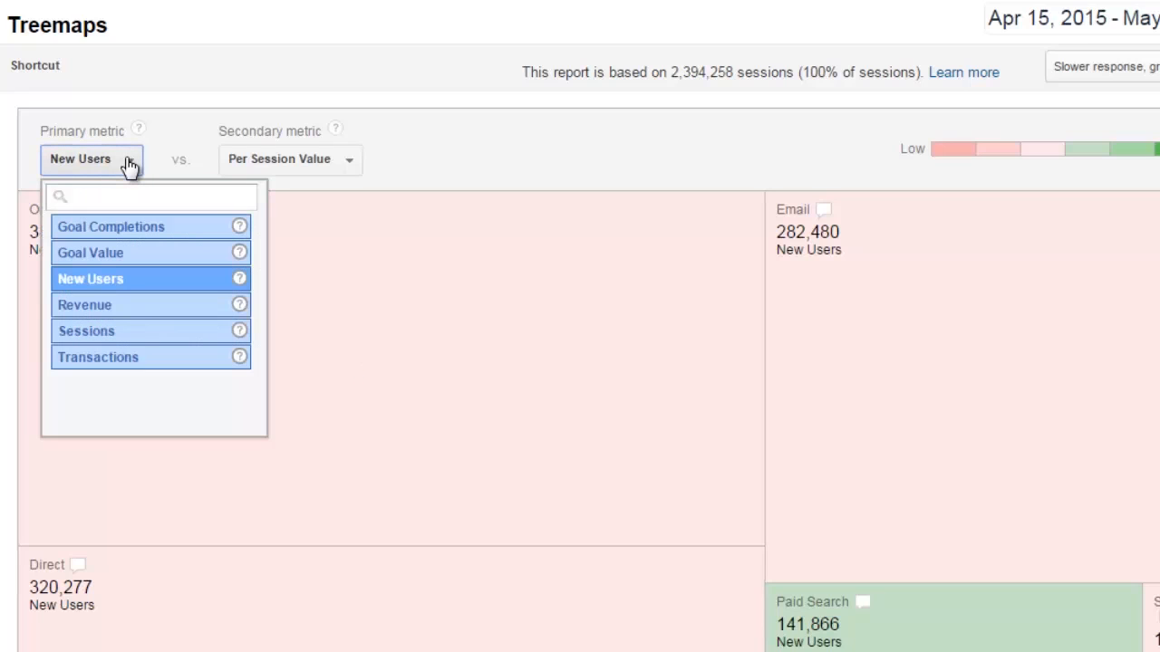
mouse_move(125, 341)
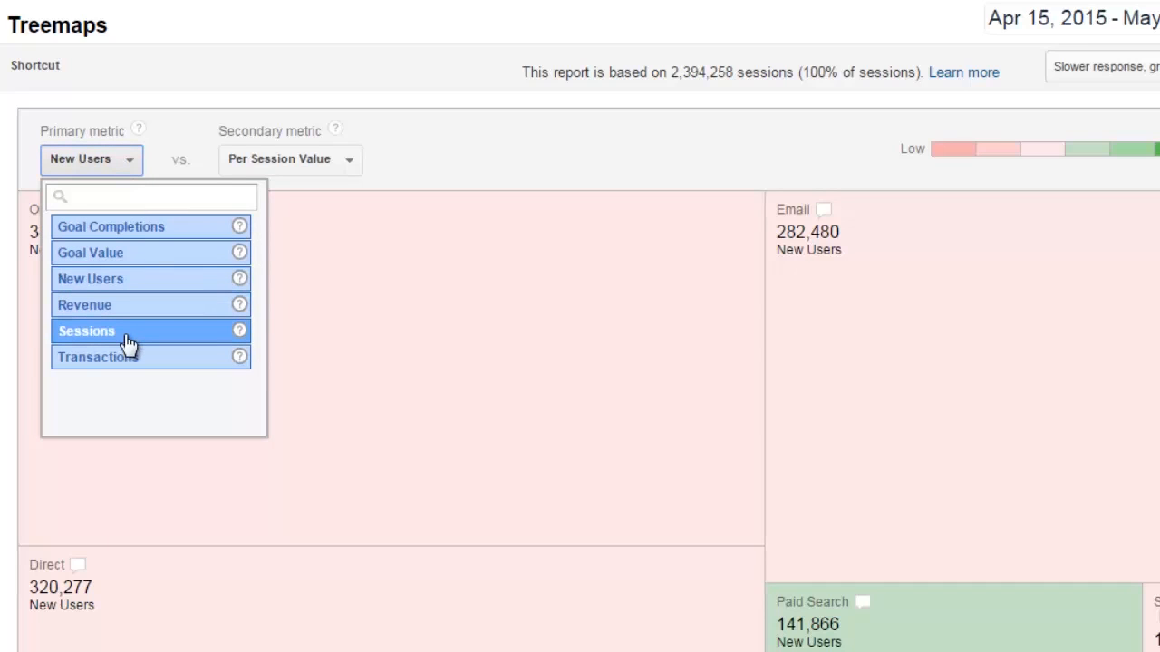
left_click(87, 330)
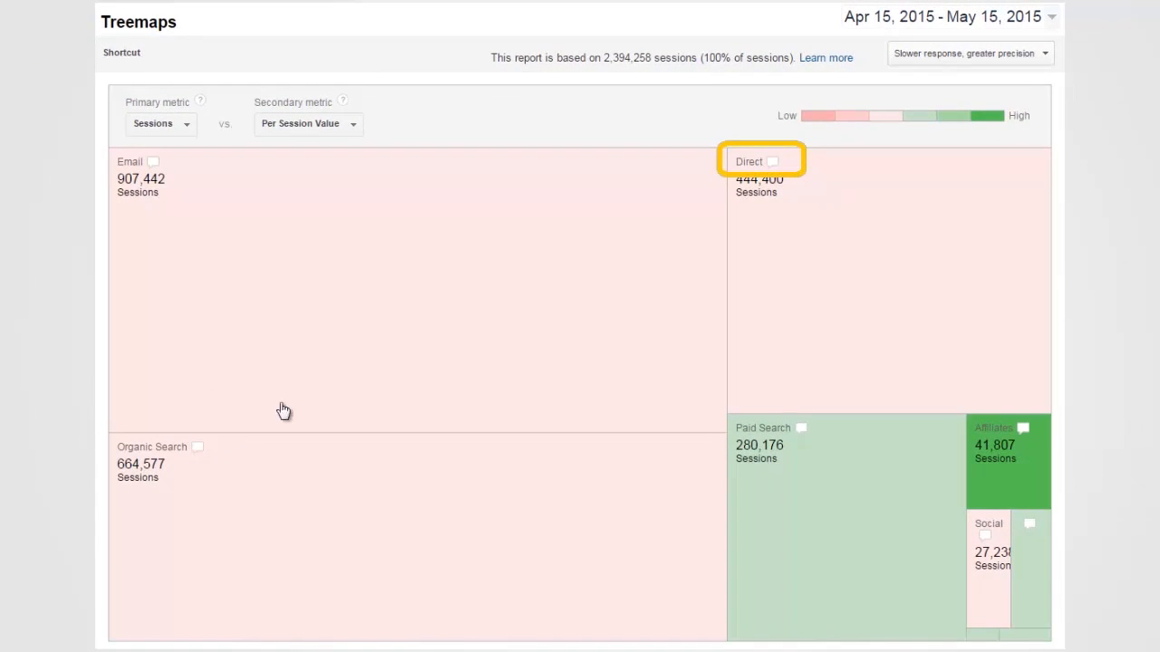
mouse_move(750, 167)
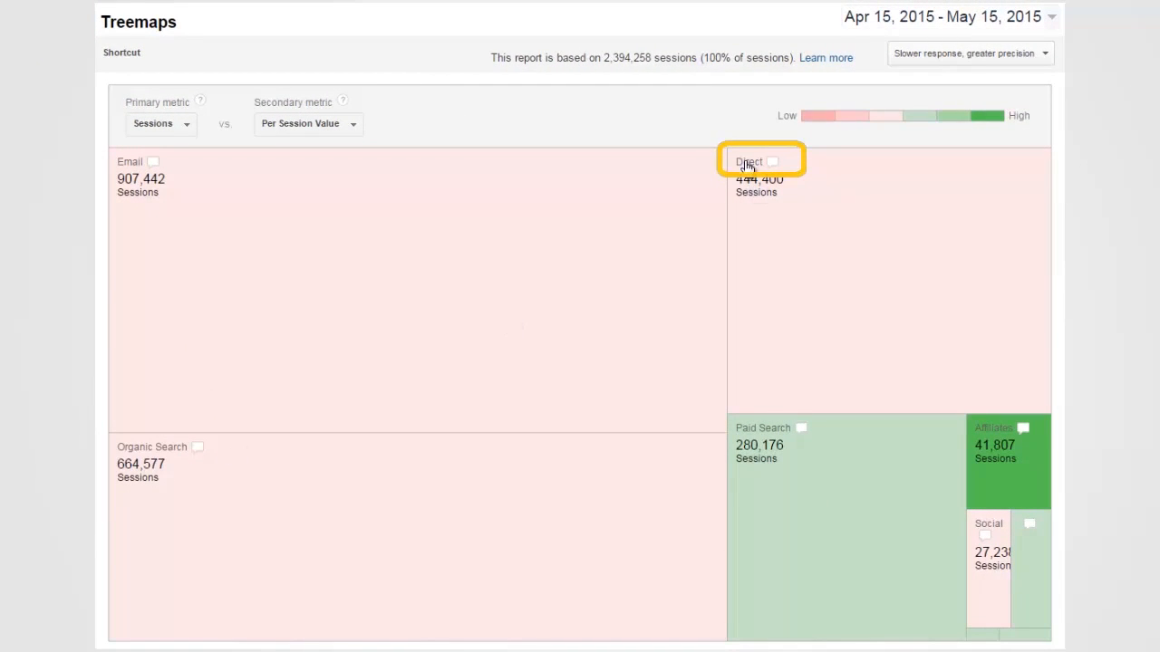
left_click(749, 163)
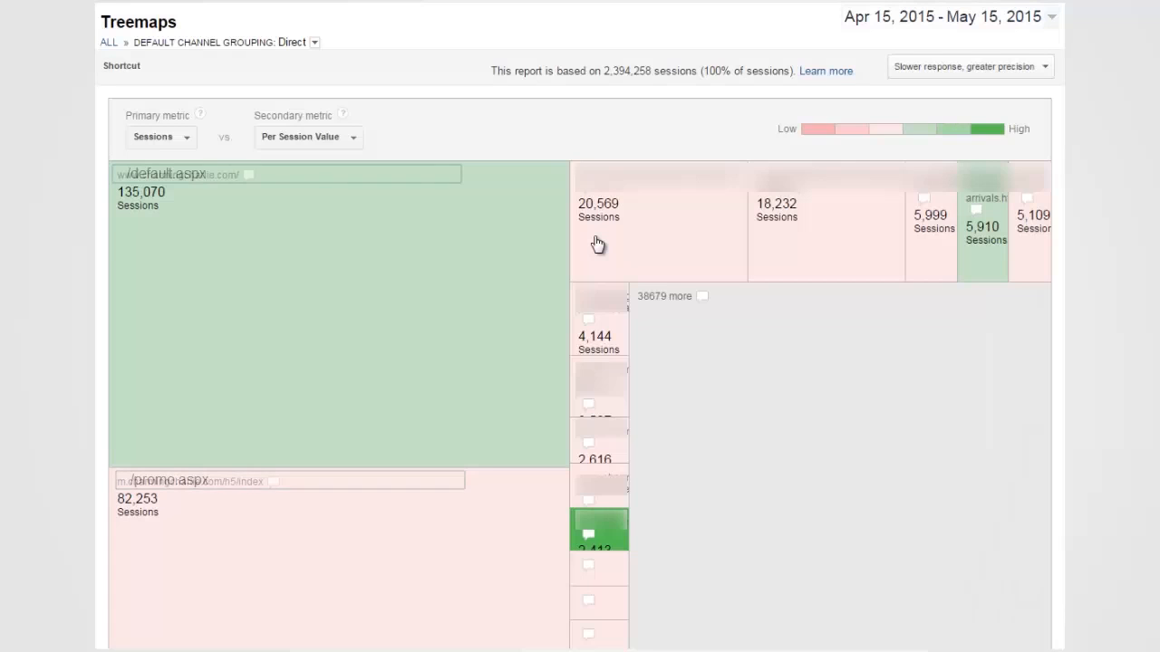
mouse_move(504, 250)
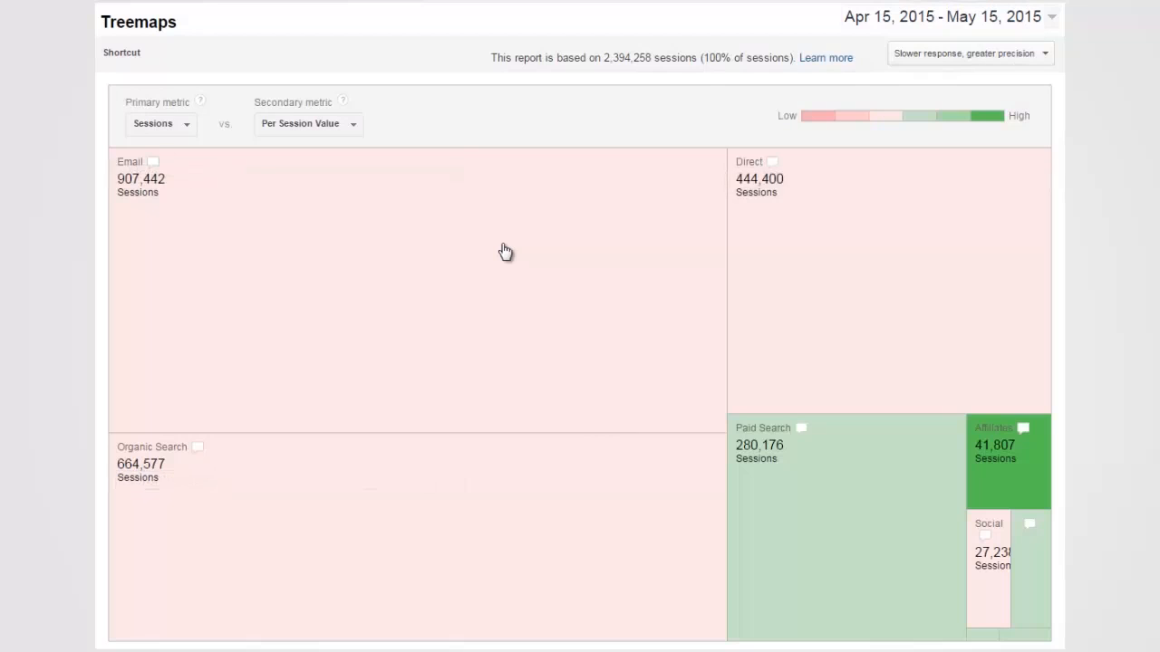
mouse_move(901, 475)
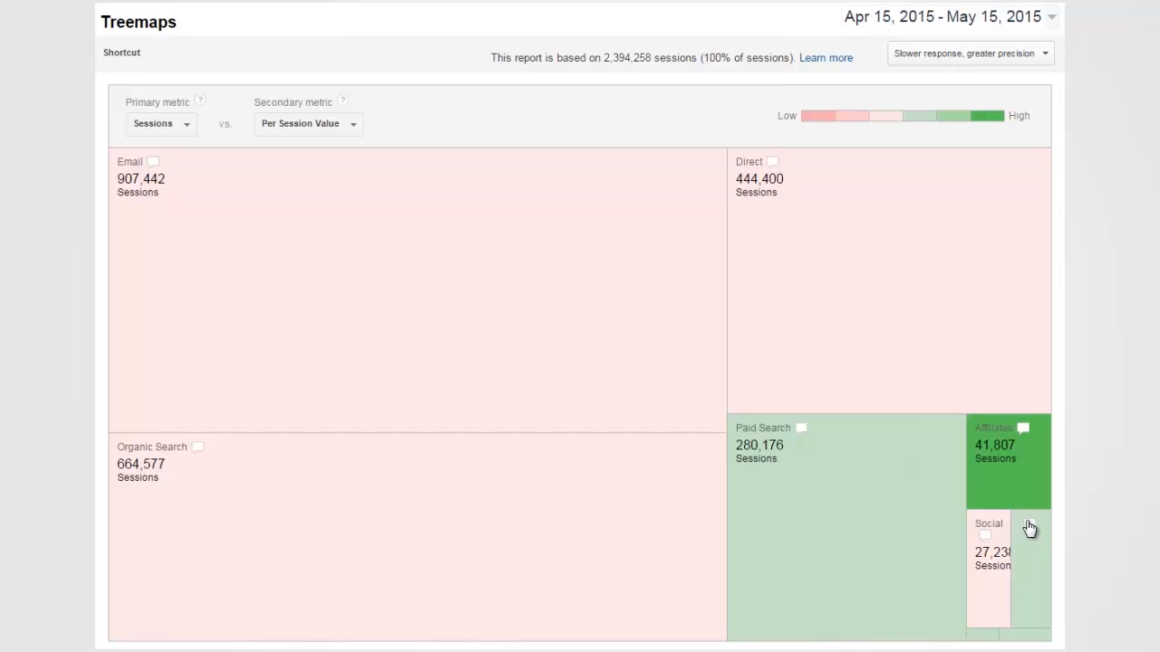
mouse_move(1033, 525)
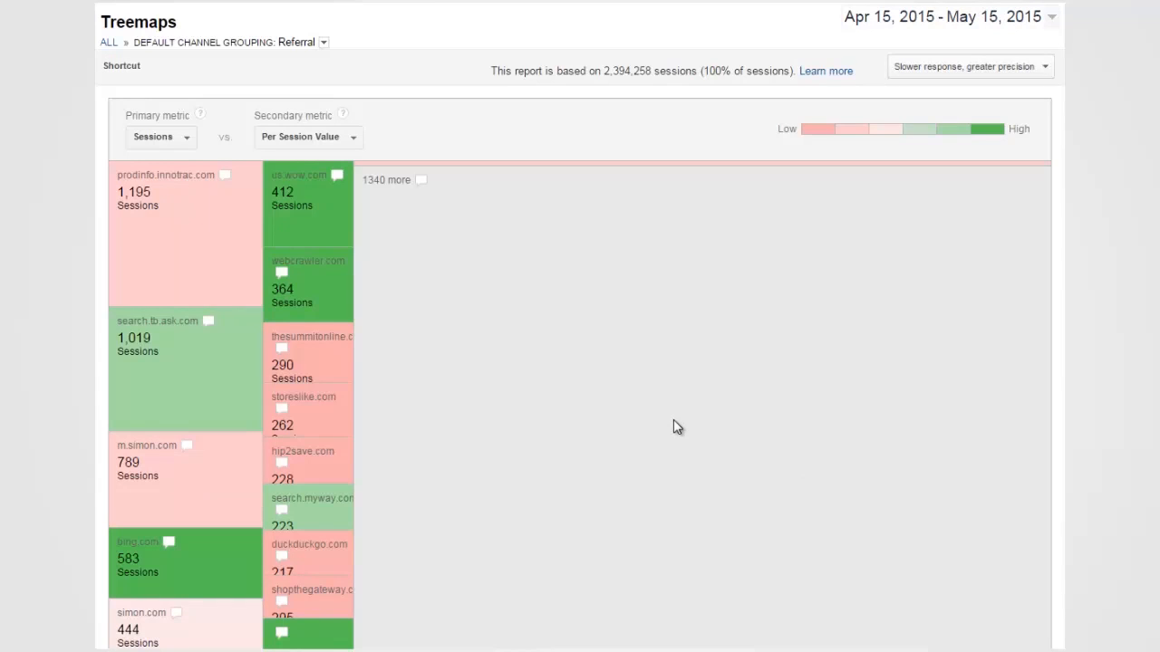
mouse_move(425, 196)
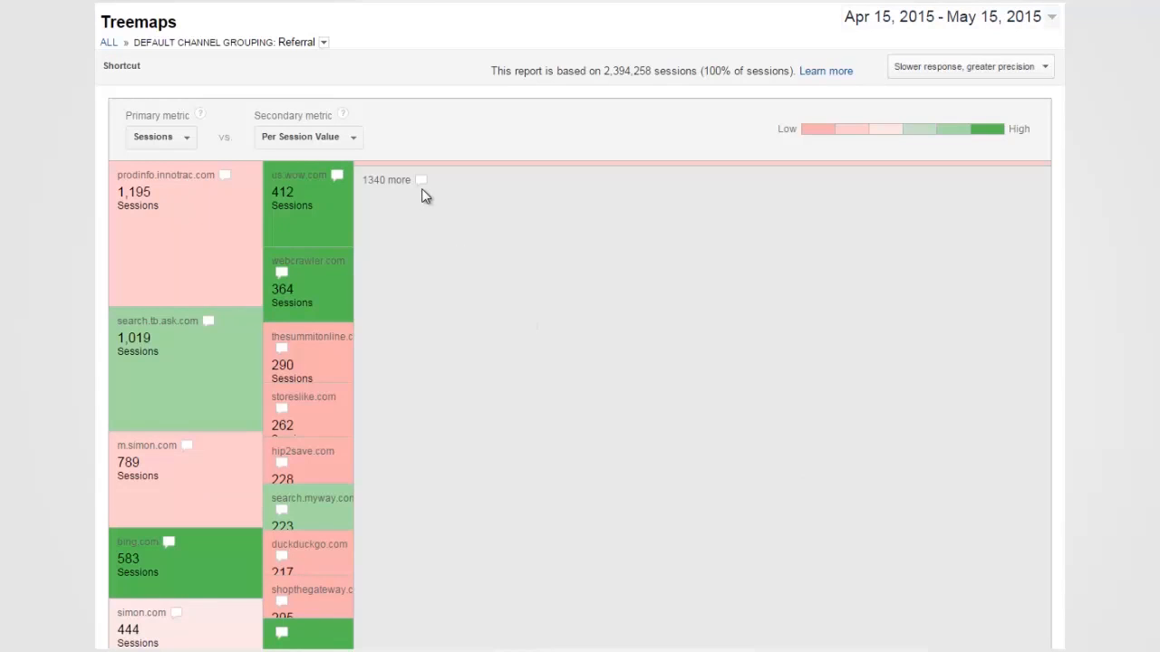
mouse_move(420, 185)
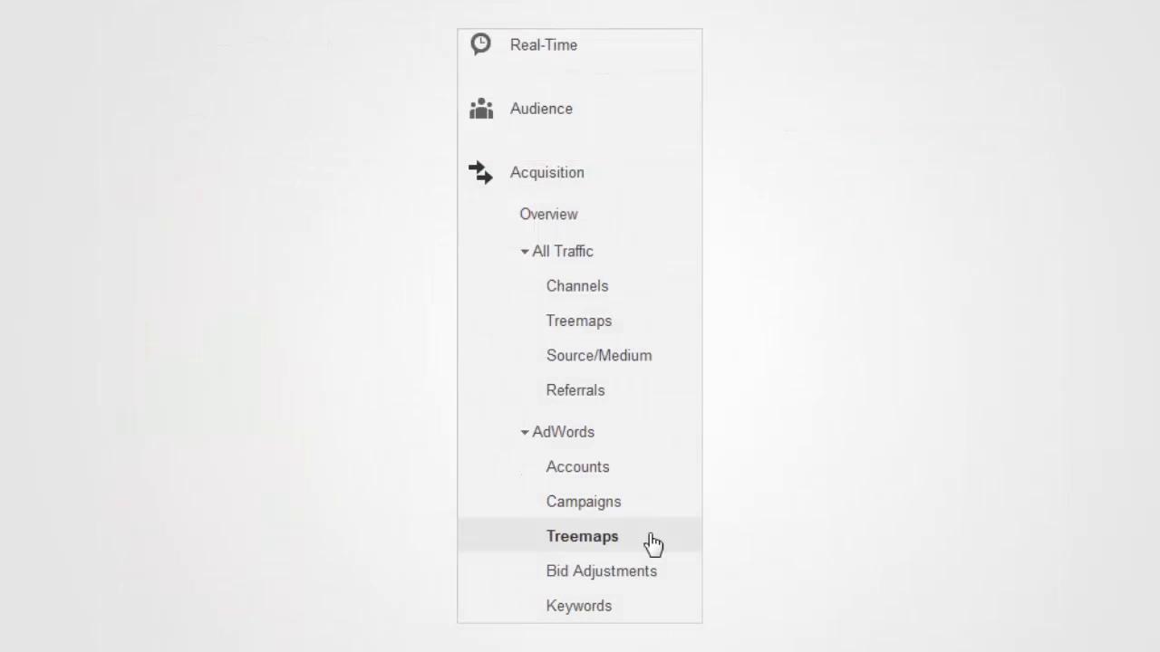
- Open the Acquisition > AdWords Treemaps report of campaigns by sessions and bounce rate
left_click(582, 537)
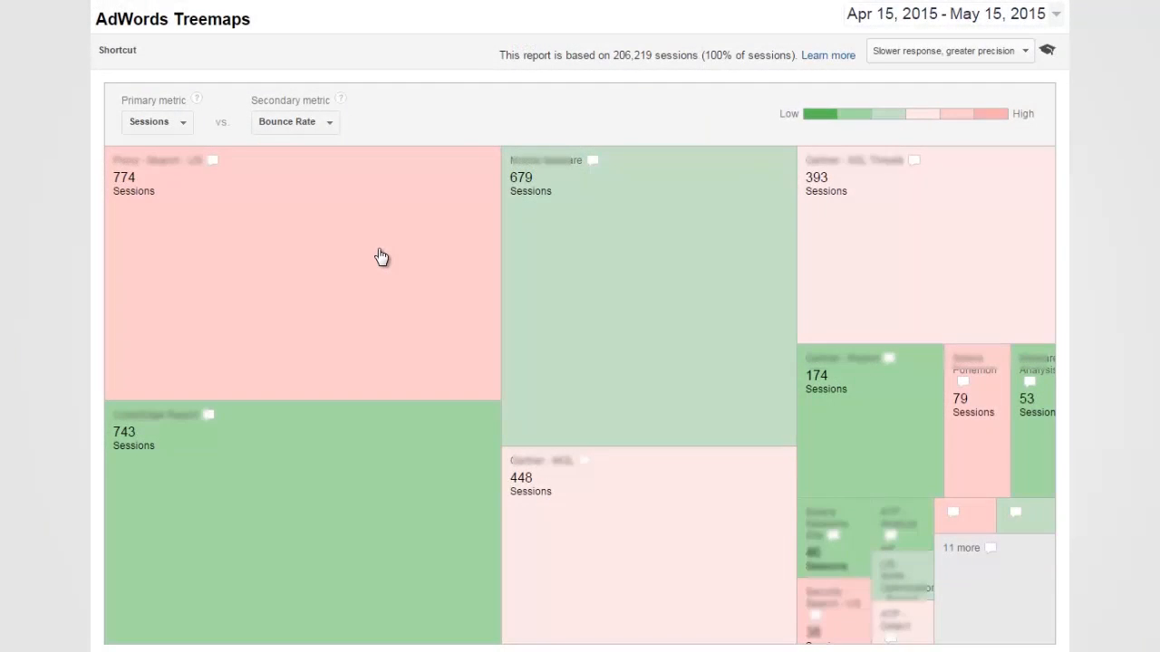
mouse_move(225, 342)
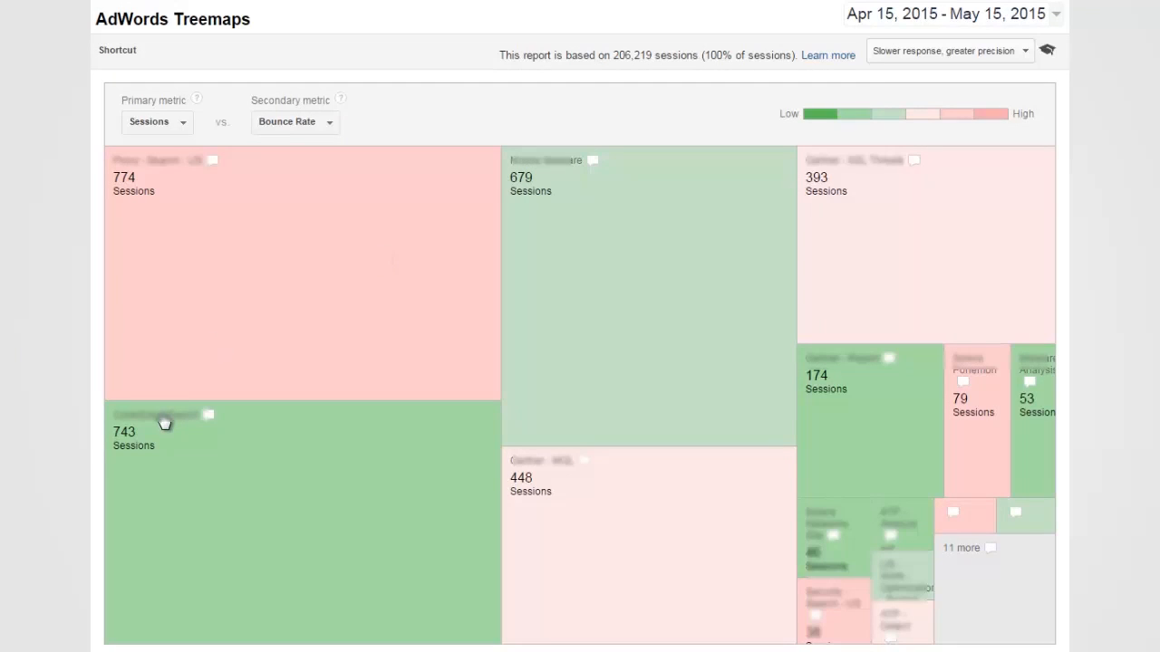
- Drill into the CyberEdge Report campaign, its Data Breach ad group, and the data breach keyword
left_click(163, 422)
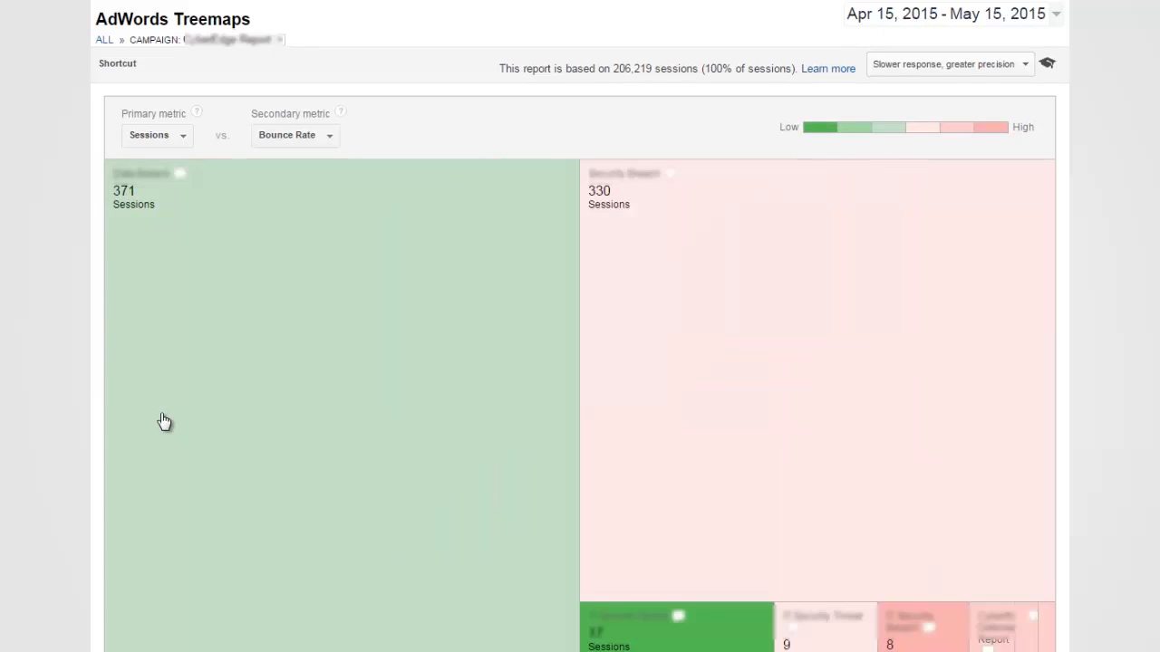
mouse_move(153, 228)
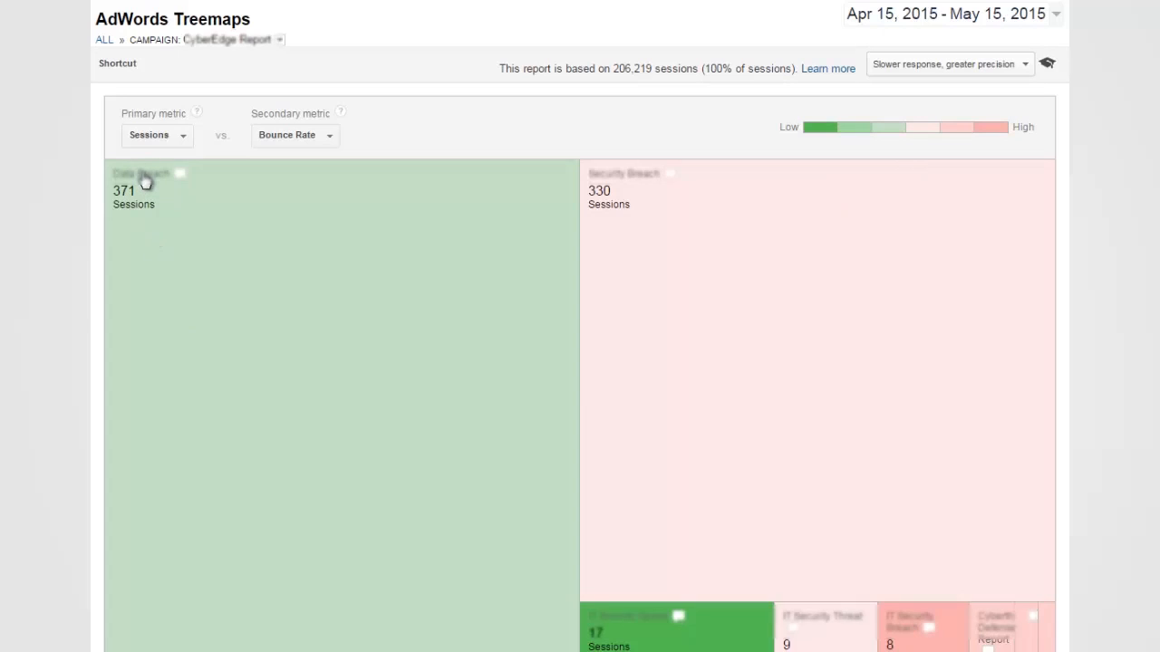
left_click(142, 181)
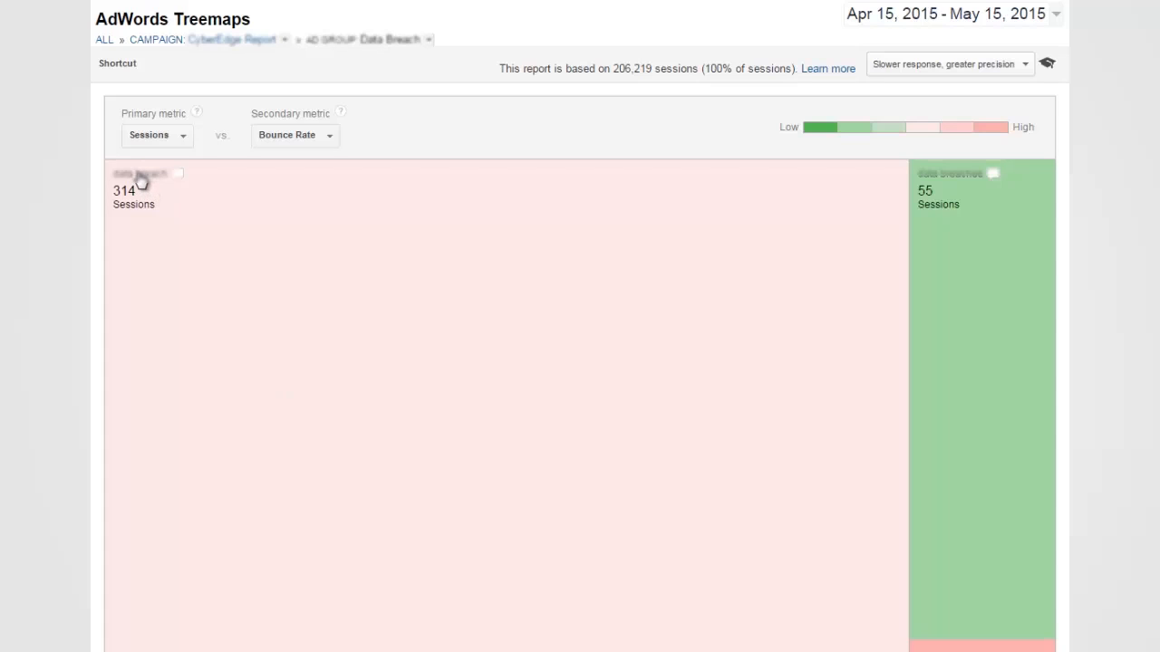
left_click(136, 177)
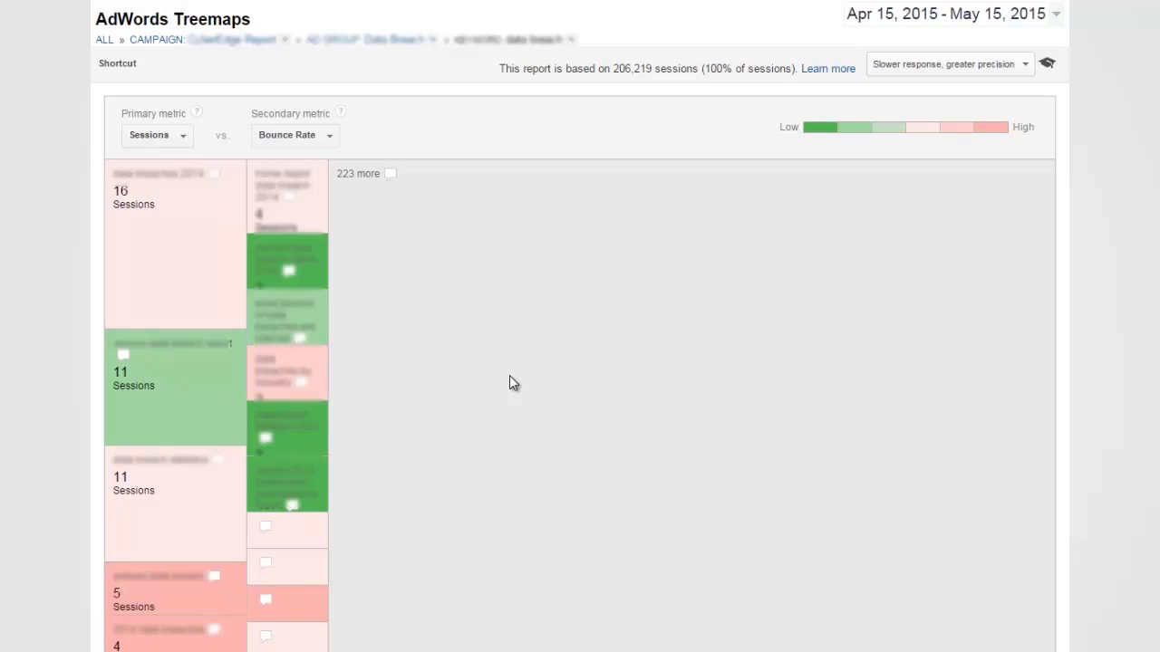